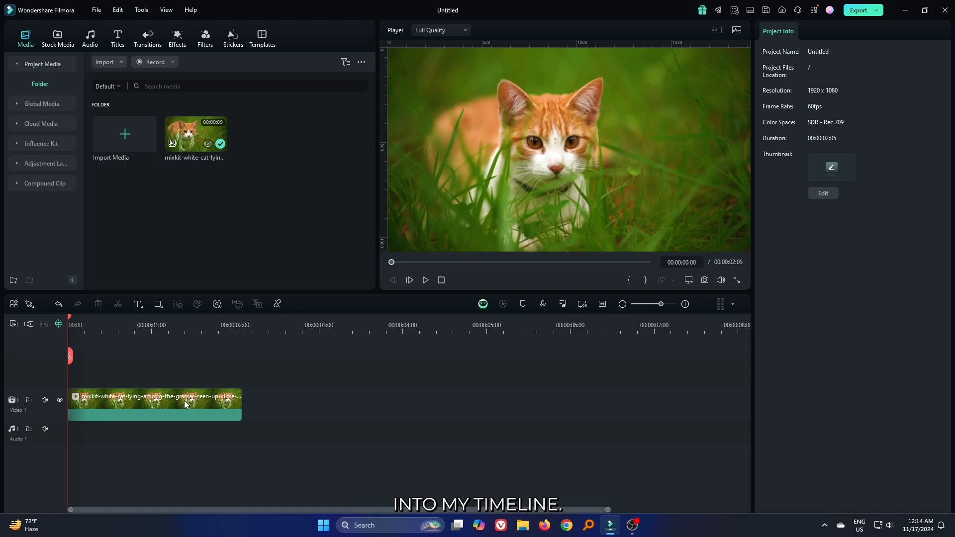
Step: Select the cat-in-grass clip on the timeline to bring up its video properties
click(154, 403)
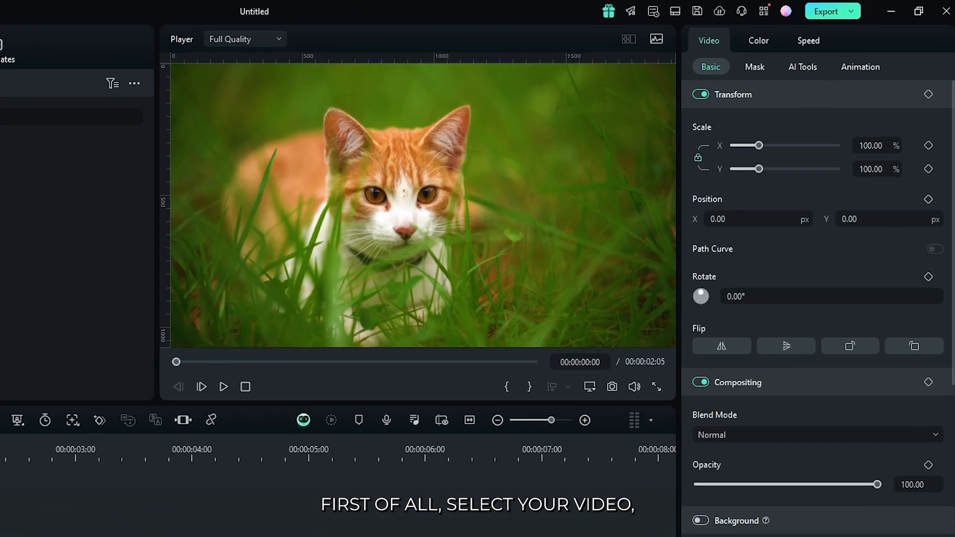
Step: Enable AI Video Enhancer for the clip under the AI Tools settings
click(801, 66)
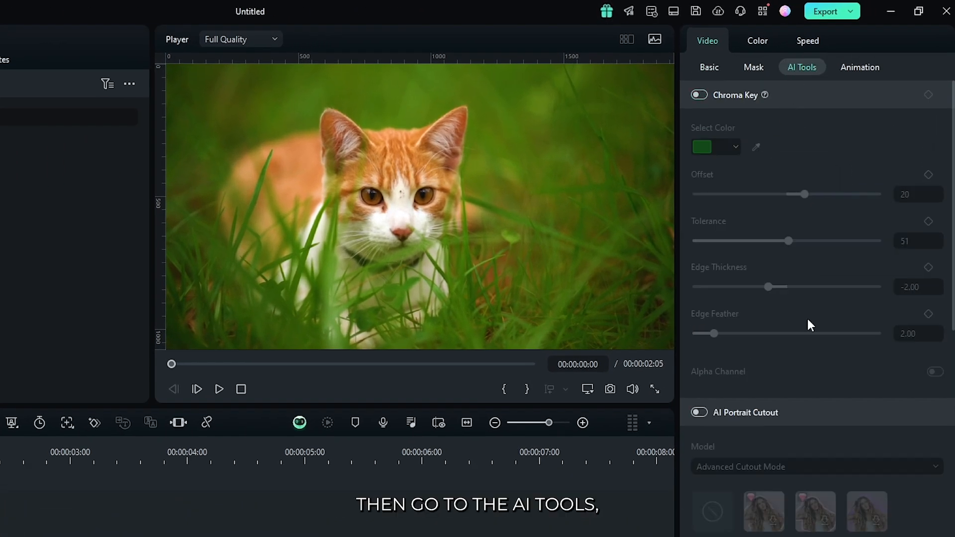
scroll(down, 3)
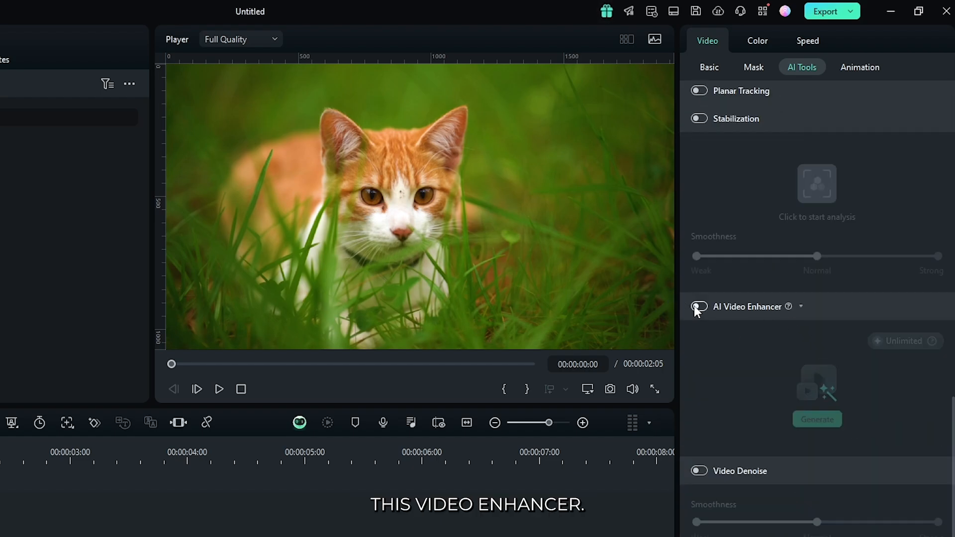
click(698, 306)
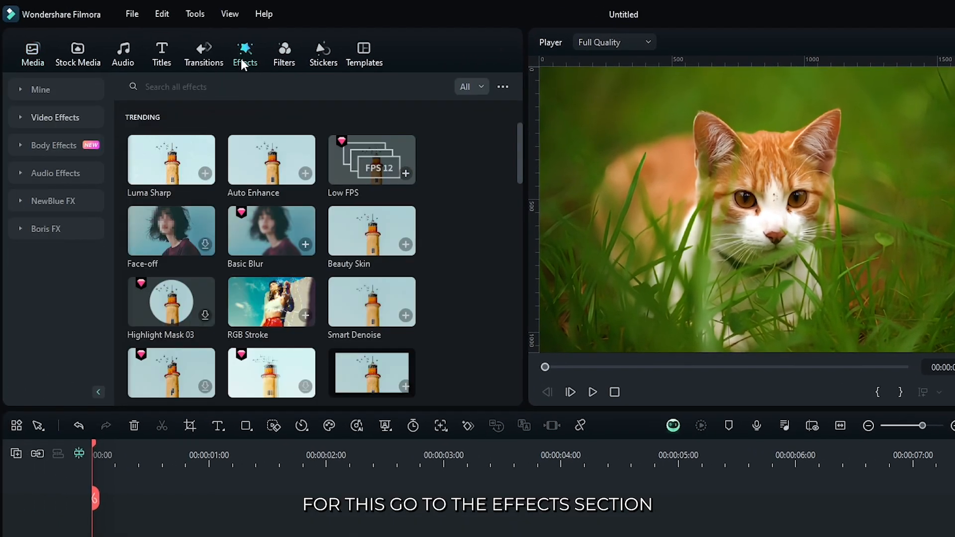
Step: Apply the Auto Enhance effect to the clip and raise its Amount to 63.71
click(55, 117)
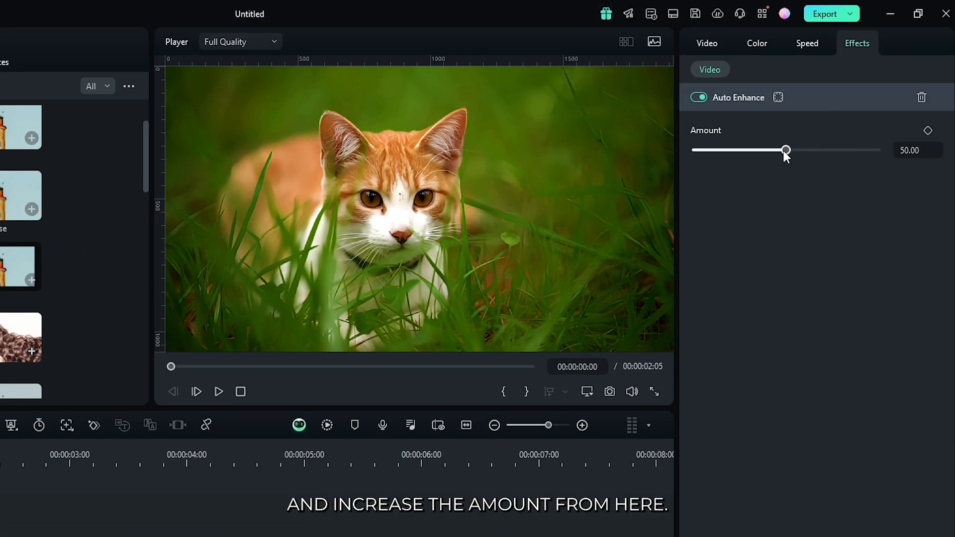
drag(785, 151, 836, 150)
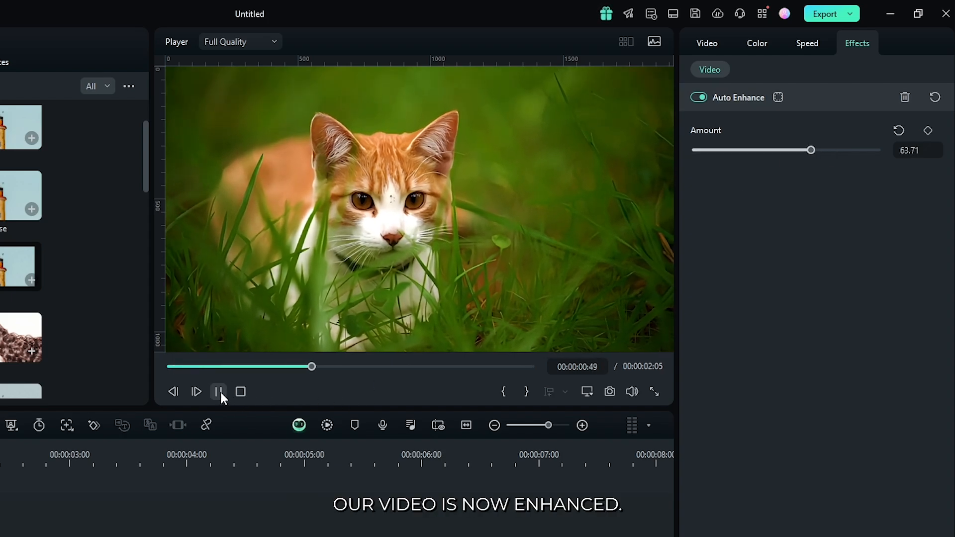
click(218, 392)
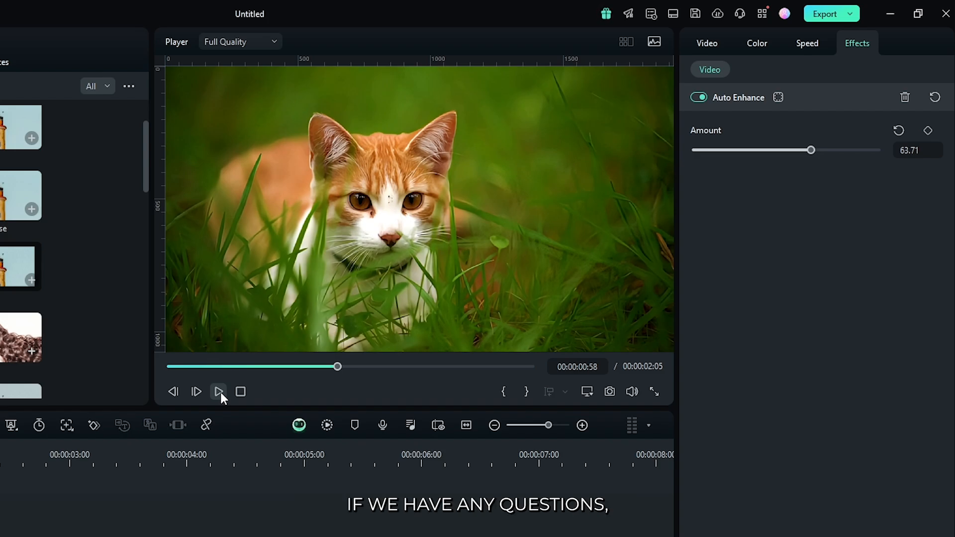
click(218, 392)
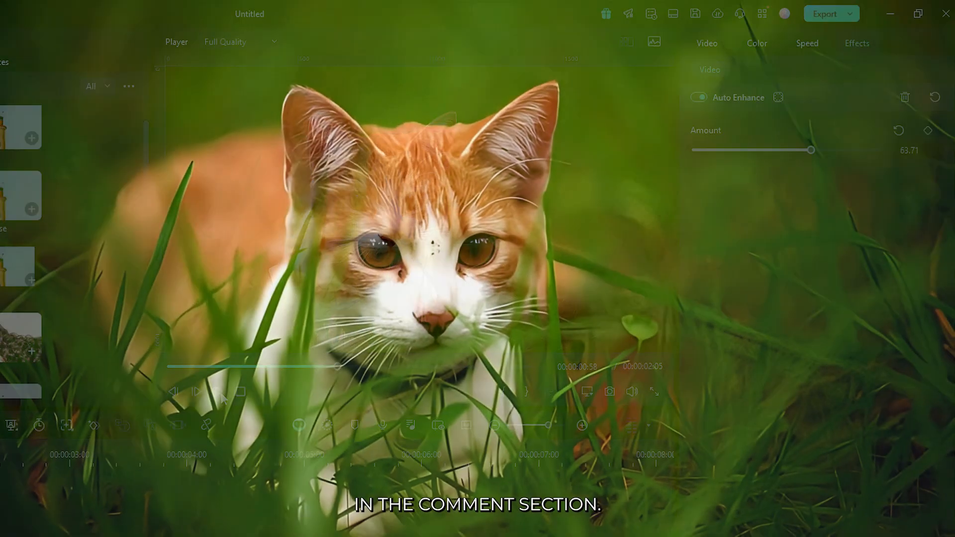